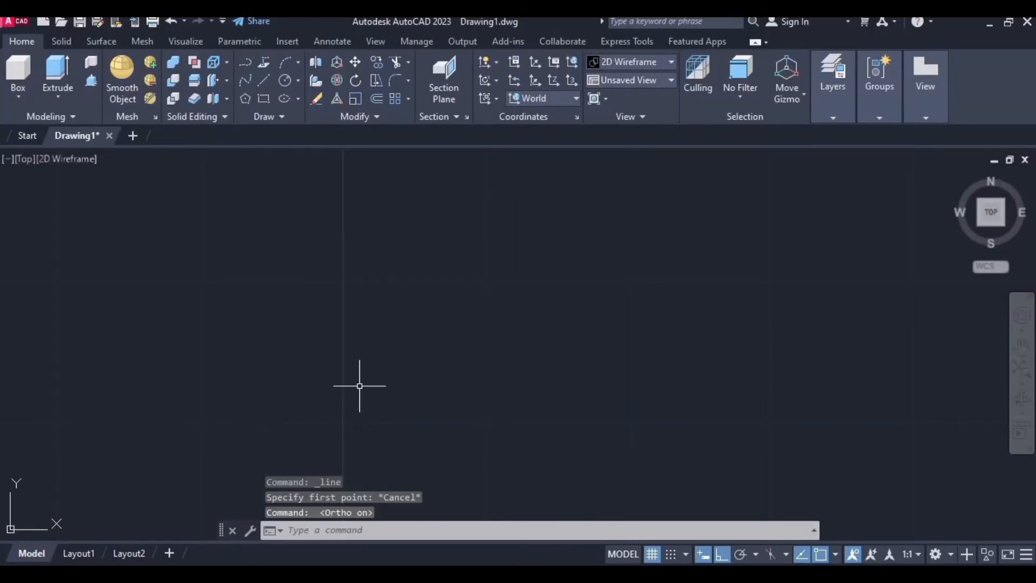
Turn Ortho mode off in the status bar so lines can run at any angle.
left_click(722, 554)
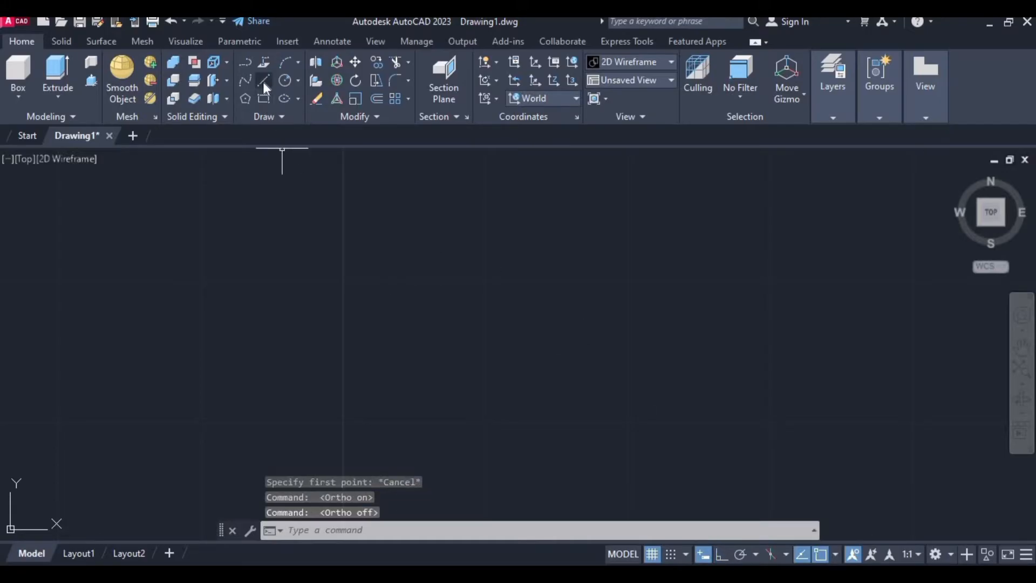
Draw the hexagon's first 10-unit side at 60° and the 10-unit horizontal top side with Line.
left_click(263, 81)
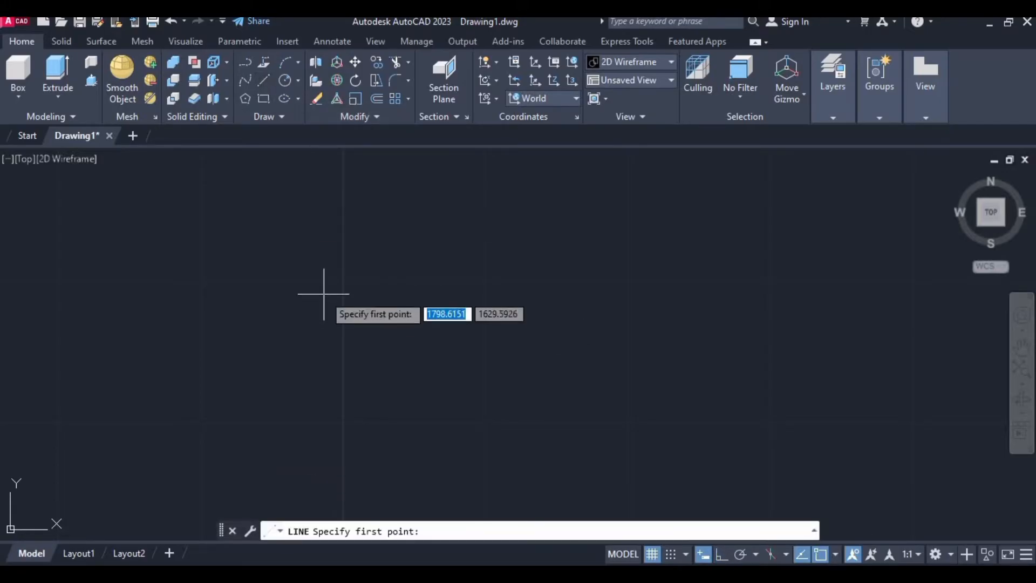
left_click(324, 293)
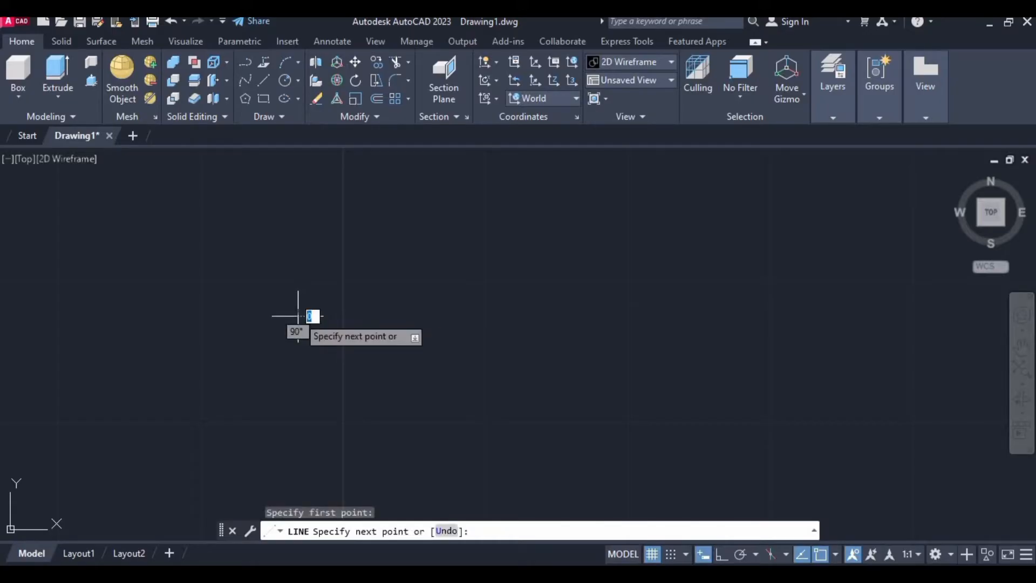
mouse_move(393, 233)
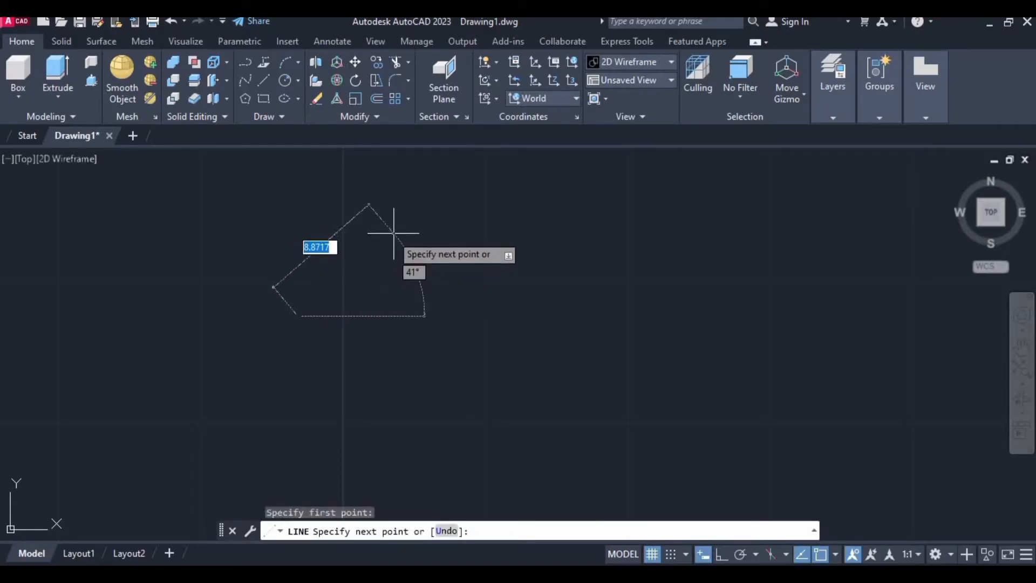
type("1")
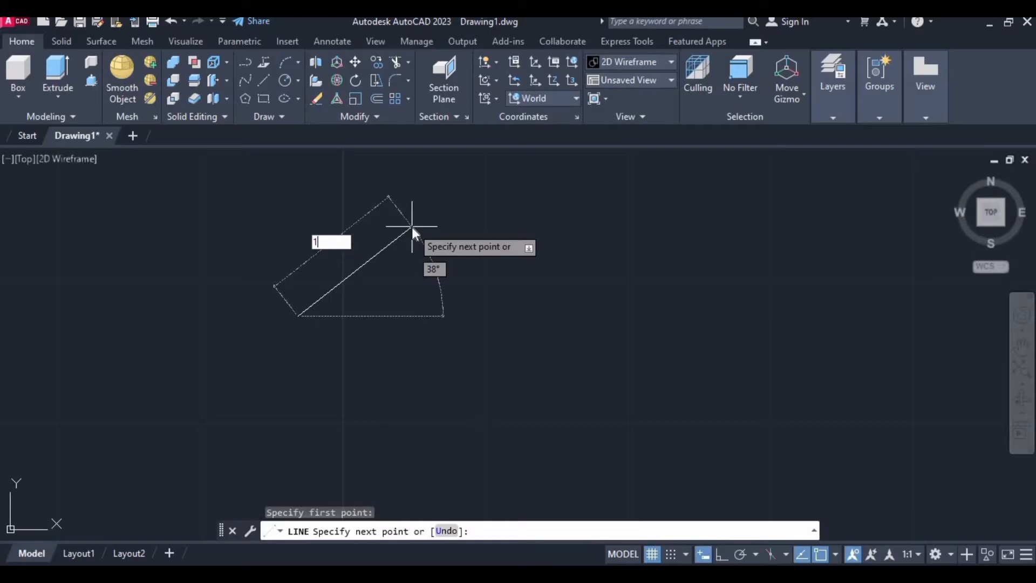
key("Tab")
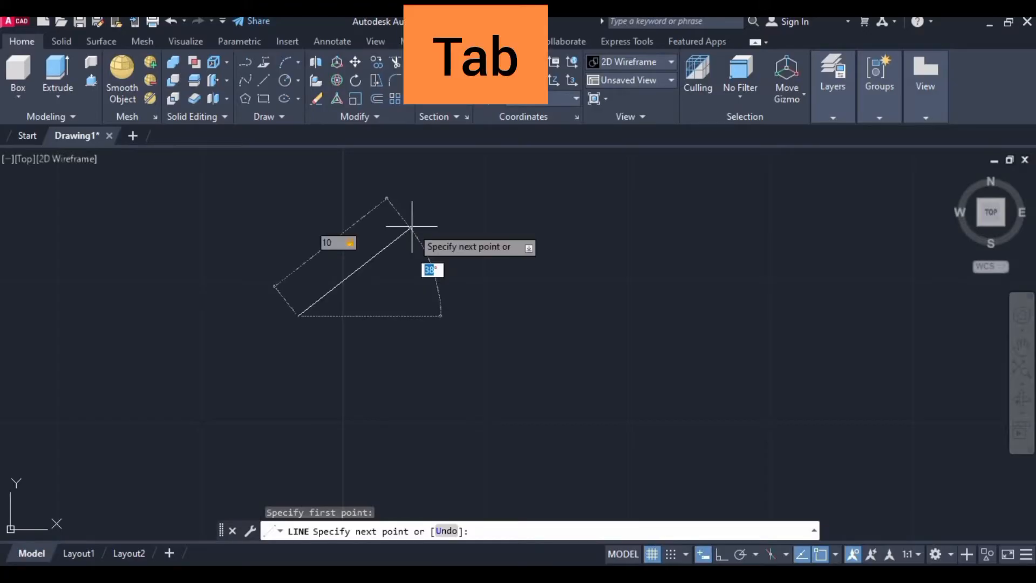
key("Tab")
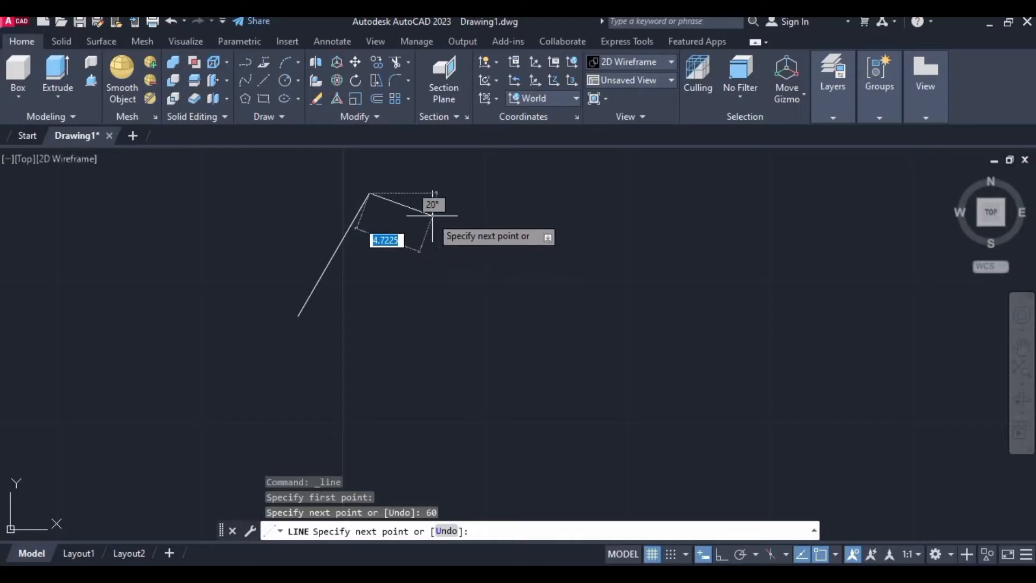
mouse_move(548, 192)
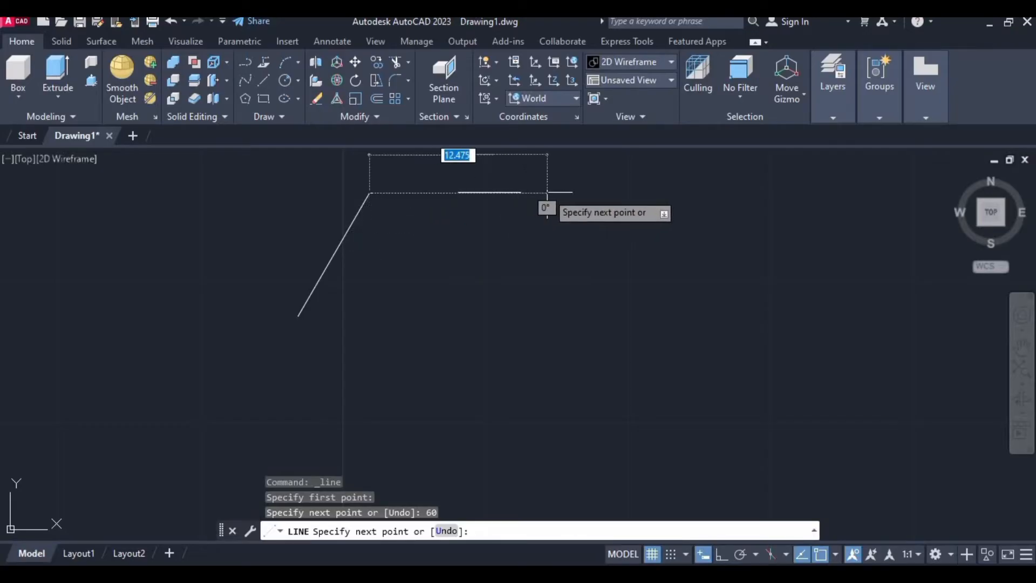
type("10")
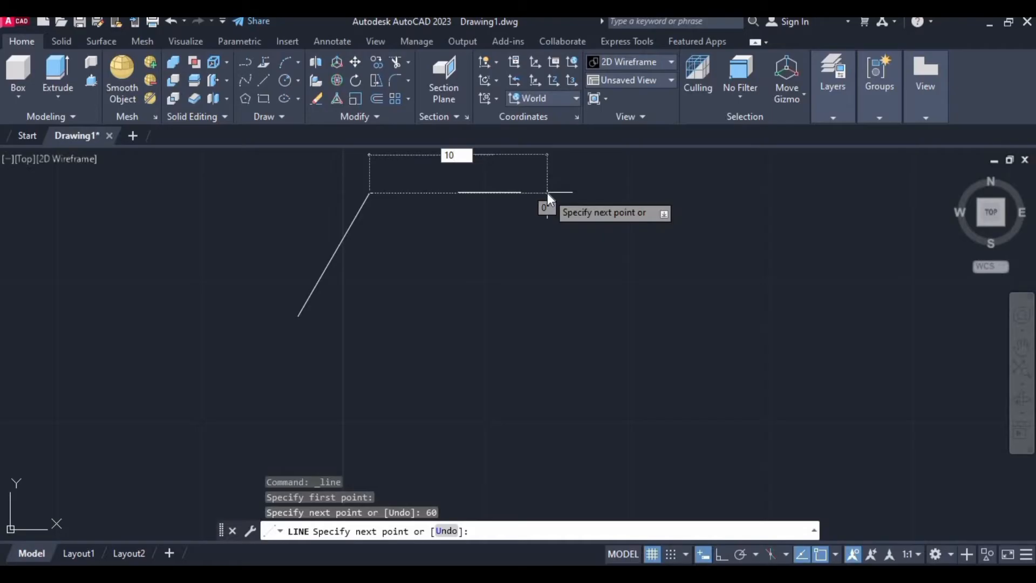
left_click(548, 199)
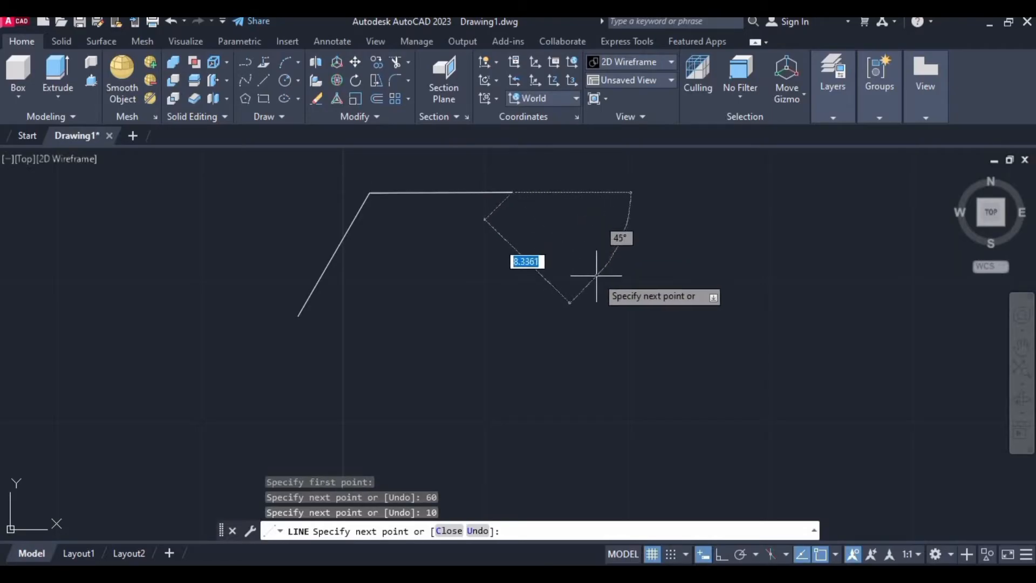
mouse_move(604, 311)
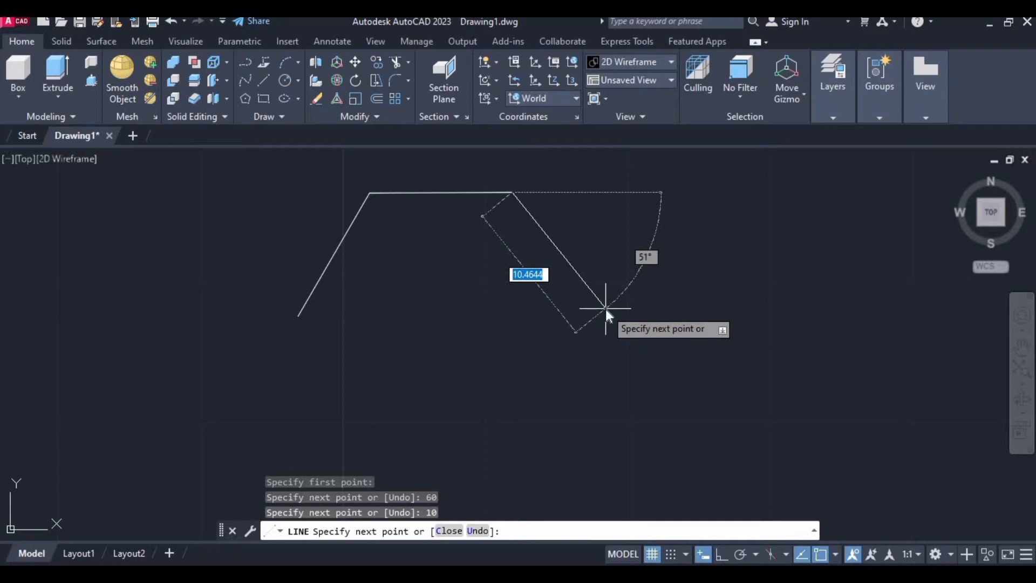
Add the third 10-unit side sloping down-right at 60° from the top side's end.
type("10")
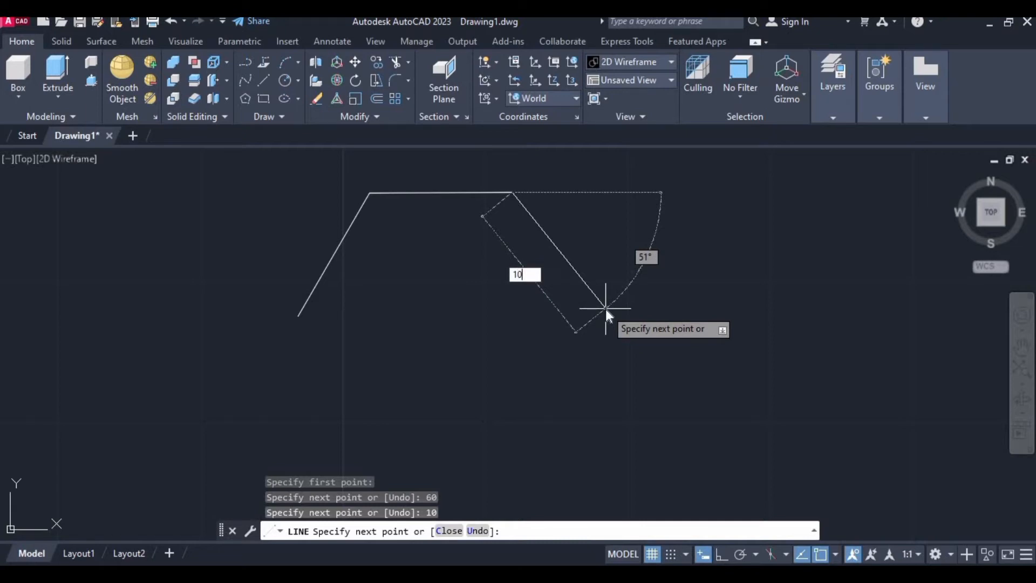
key("Tab")
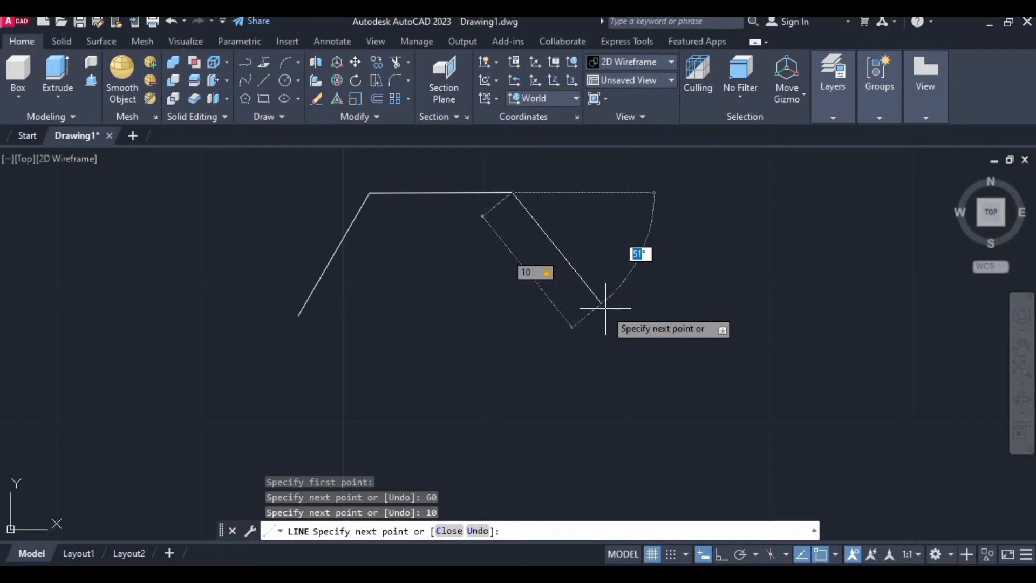
mouse_move(604, 316)
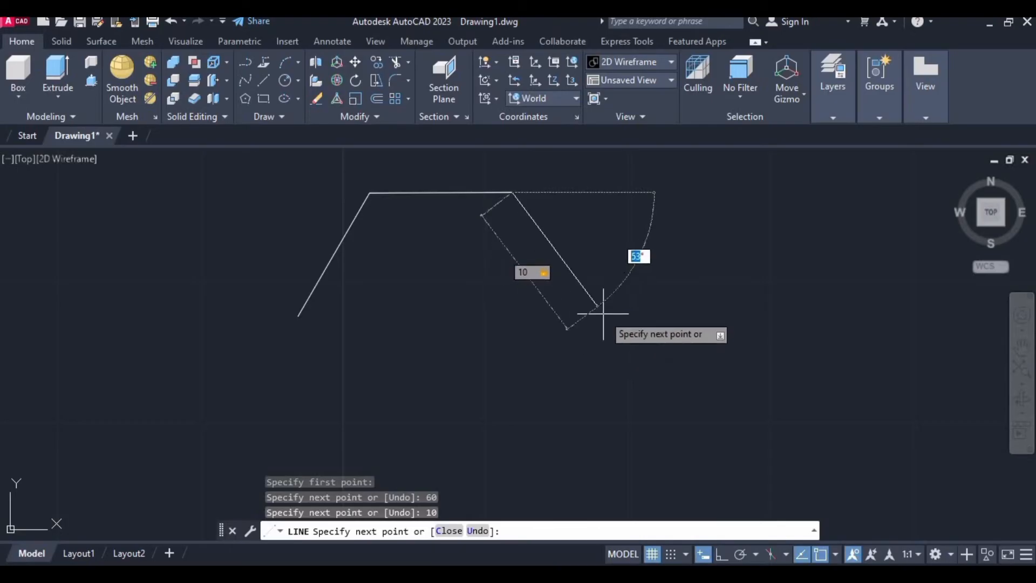
type("4253")
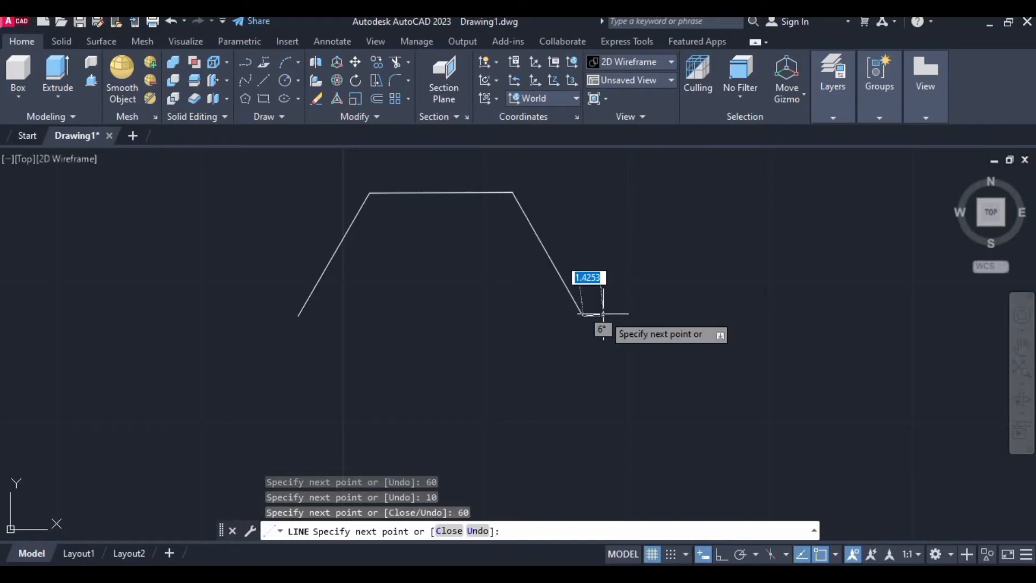
mouse_move(523, 417)
type("10")
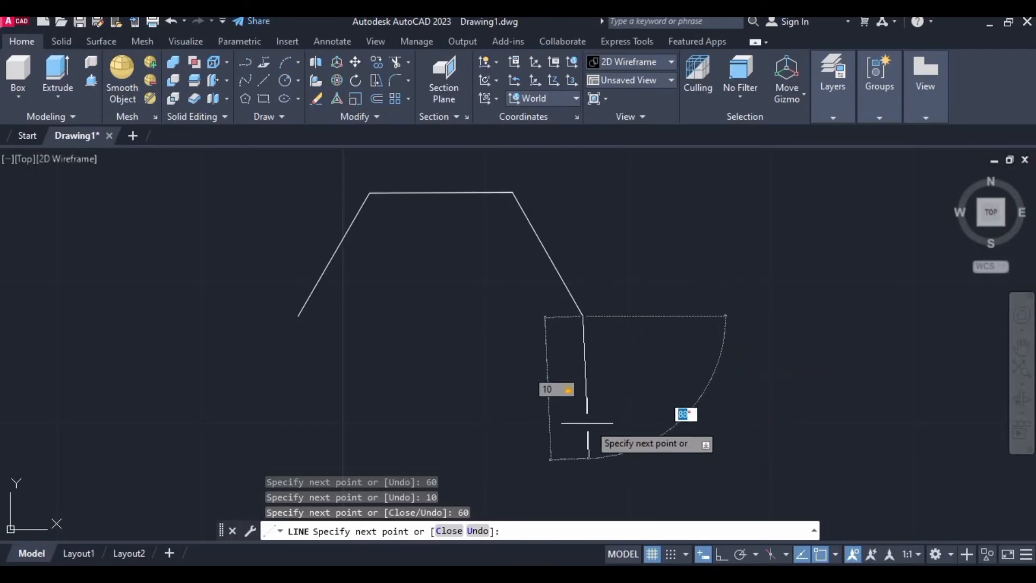
mouse_move(512, 407)
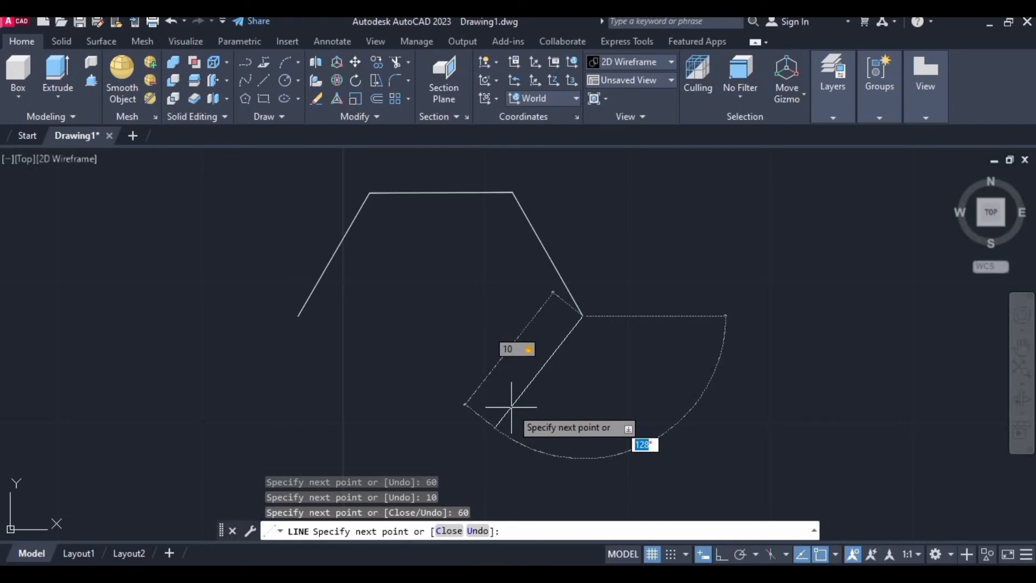
Add the fourth 10-unit side angled down-left at 120° from the rightmost corner.
type("120")
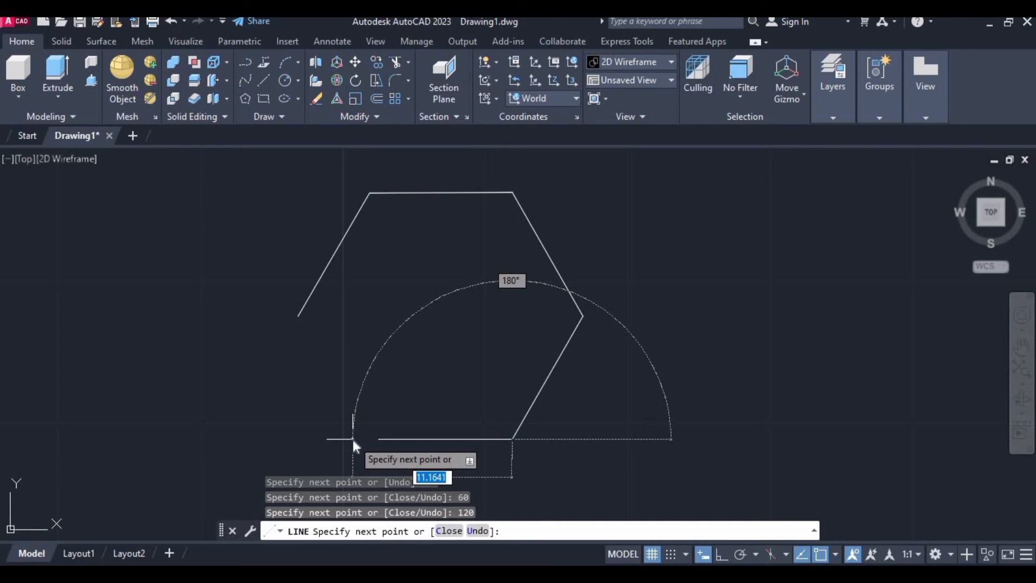
Draw the 10-unit bottom side and final side back to the start, closing the hexagon and ending Line.
type("10")
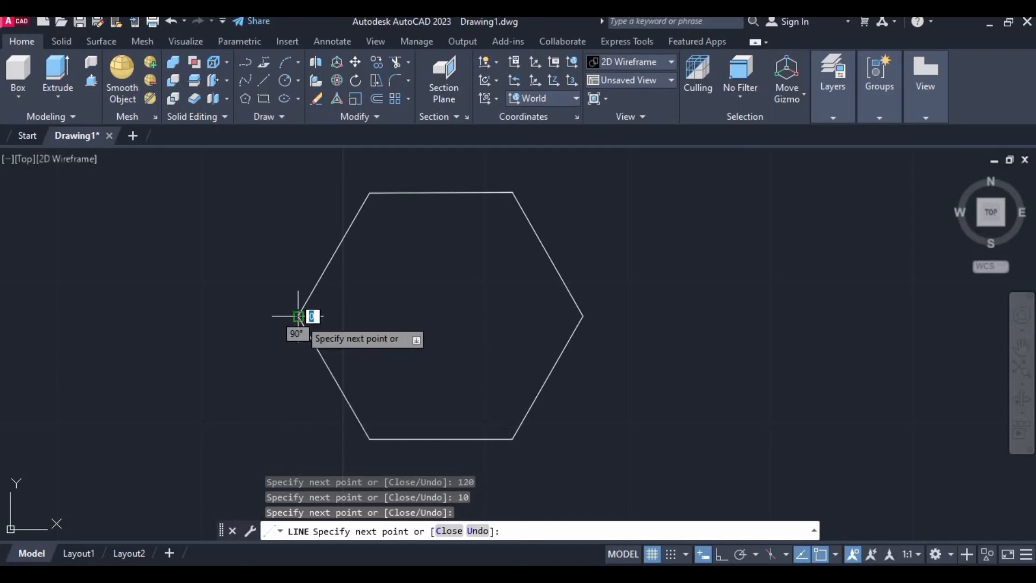
key("Escape")
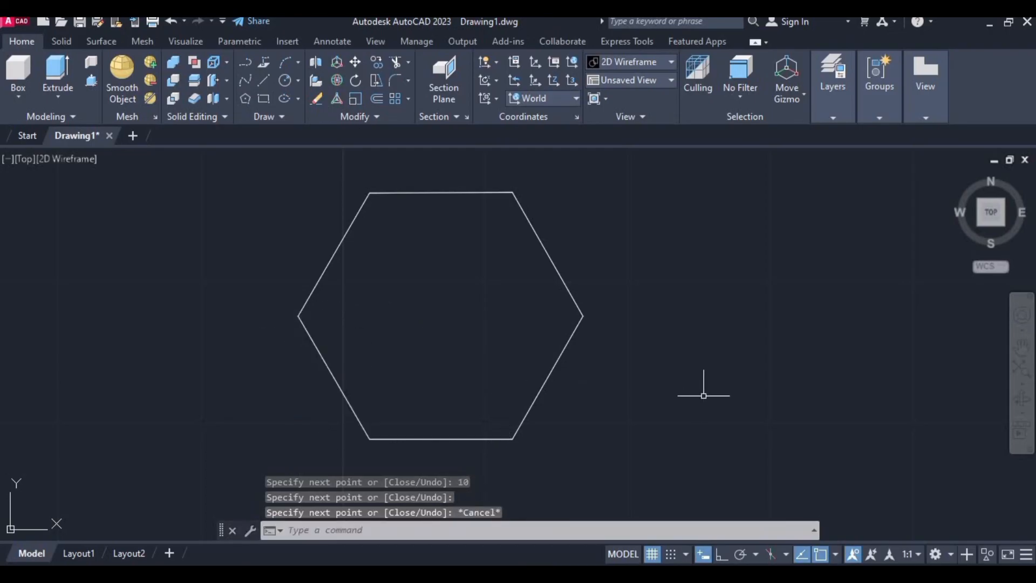
mouse_move(699, 396)
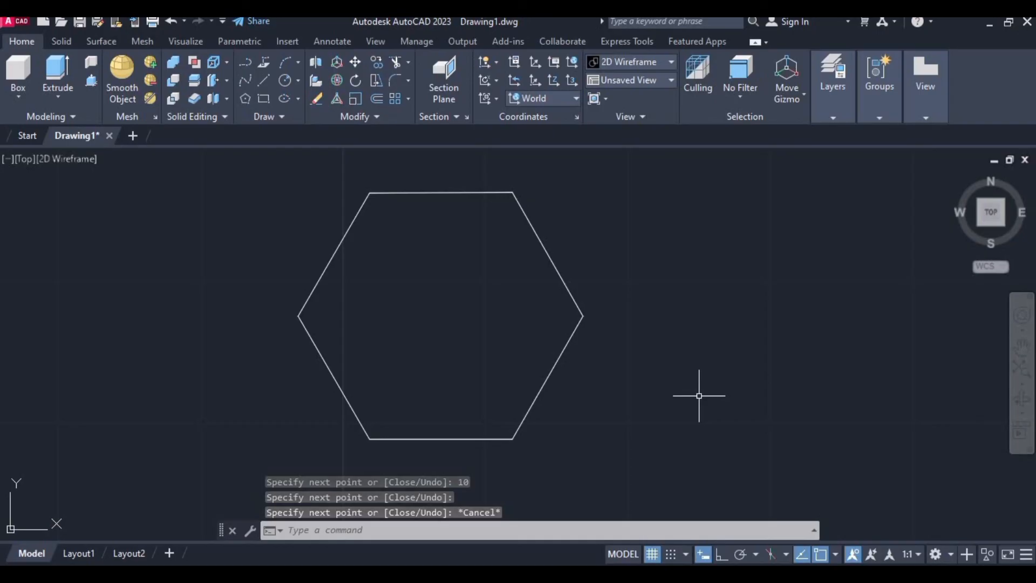